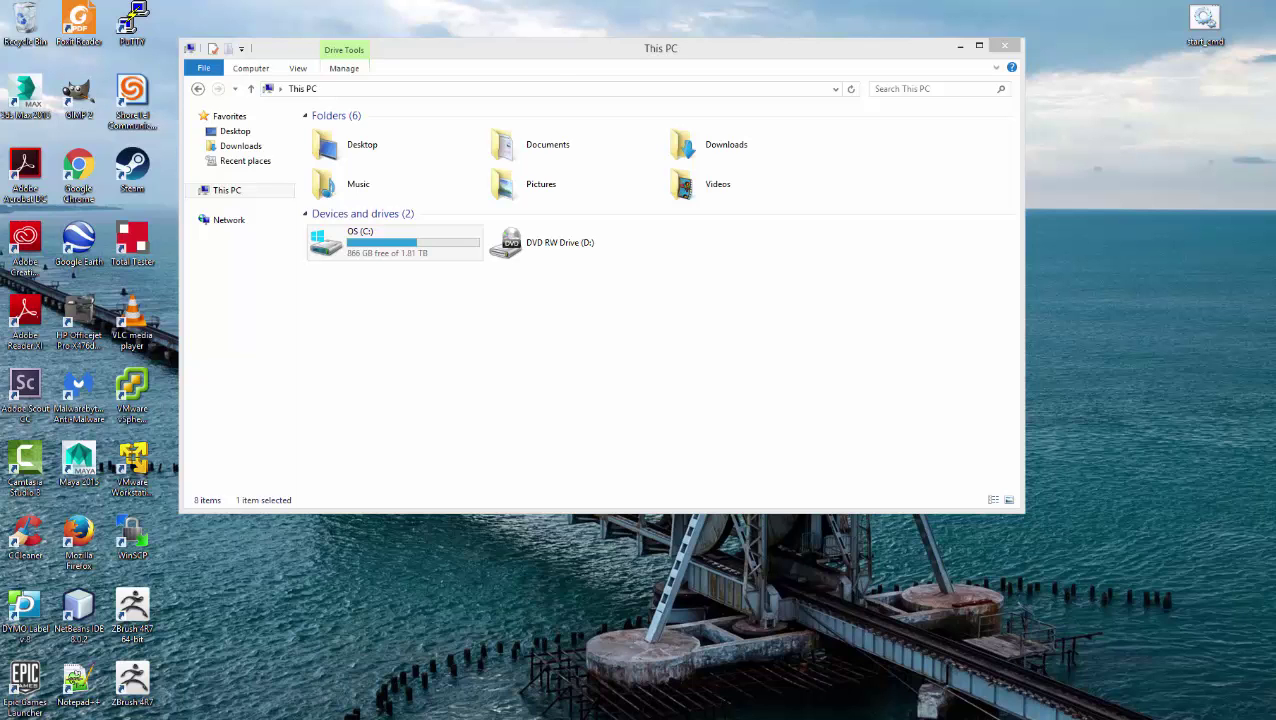
mouse_move(952, 156)
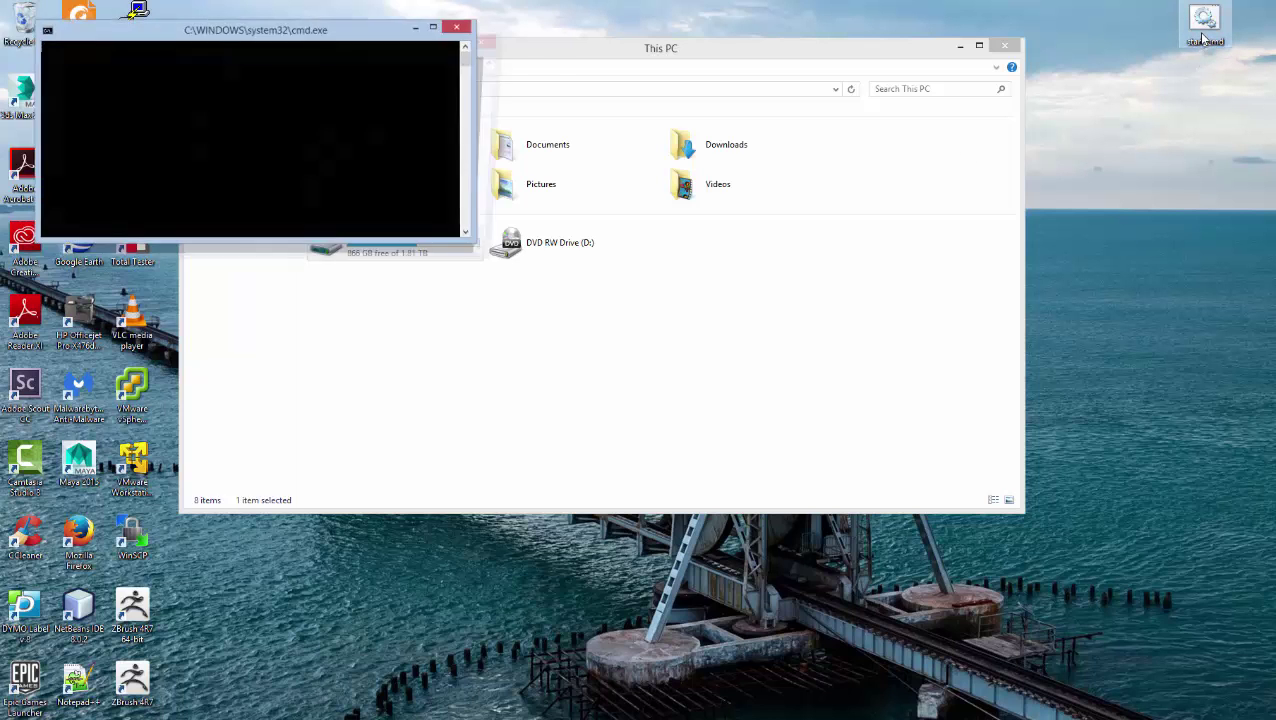
Move the new Command Prompt window to the right of the File Explorer window
left_click_drag(254, 30, 1052, 276)
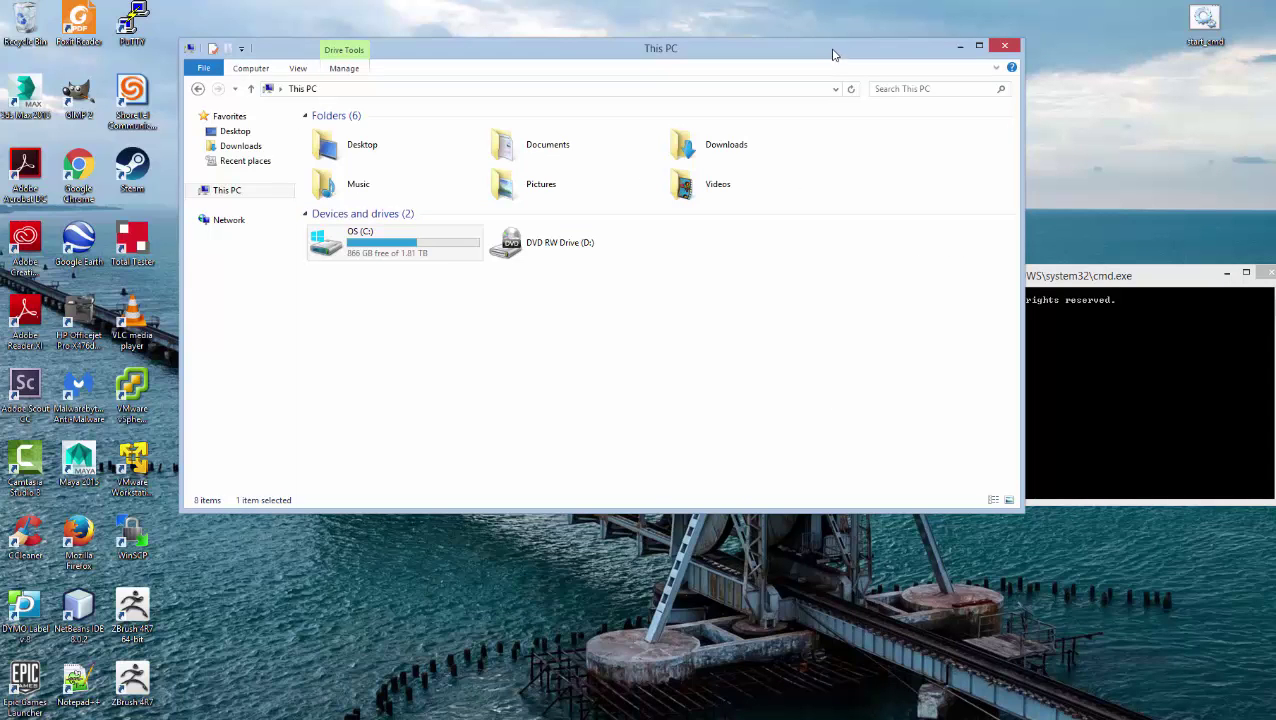
mouse_move(400, 262)
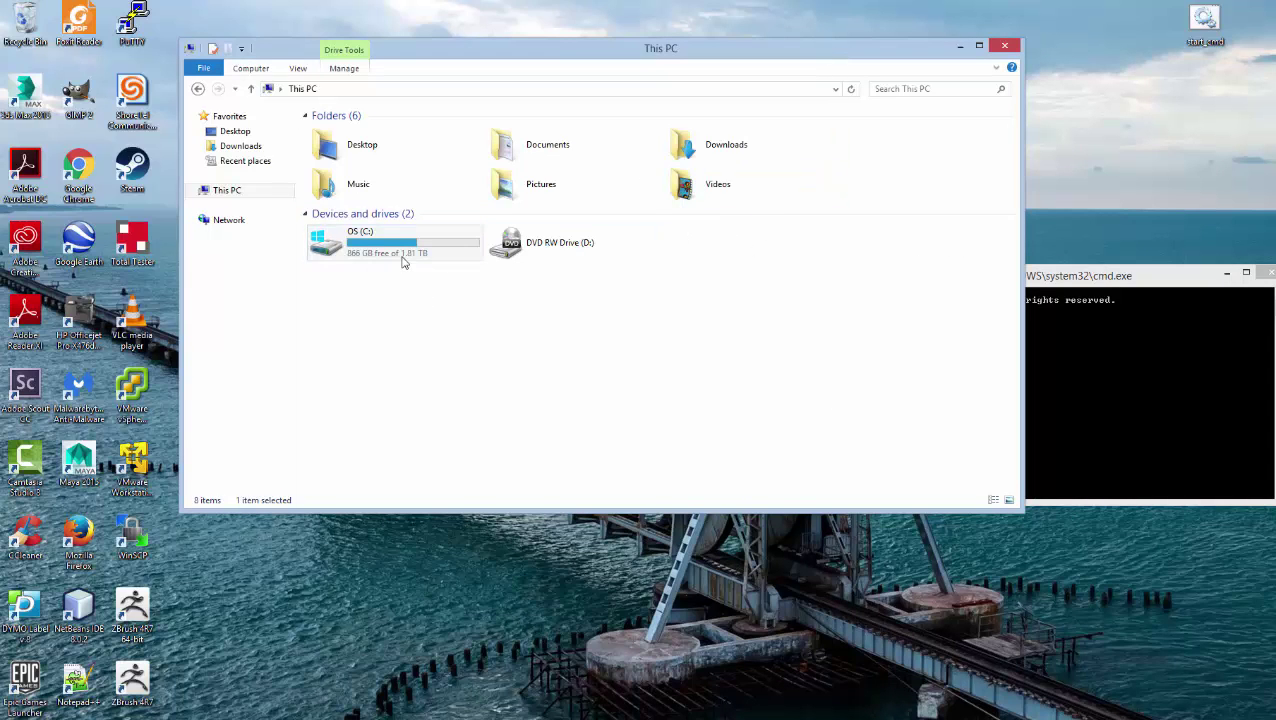
Browse into OS (C:) > Program Files (x86) and scroll to the Mozilla Firefox folder
double_click(326, 242)
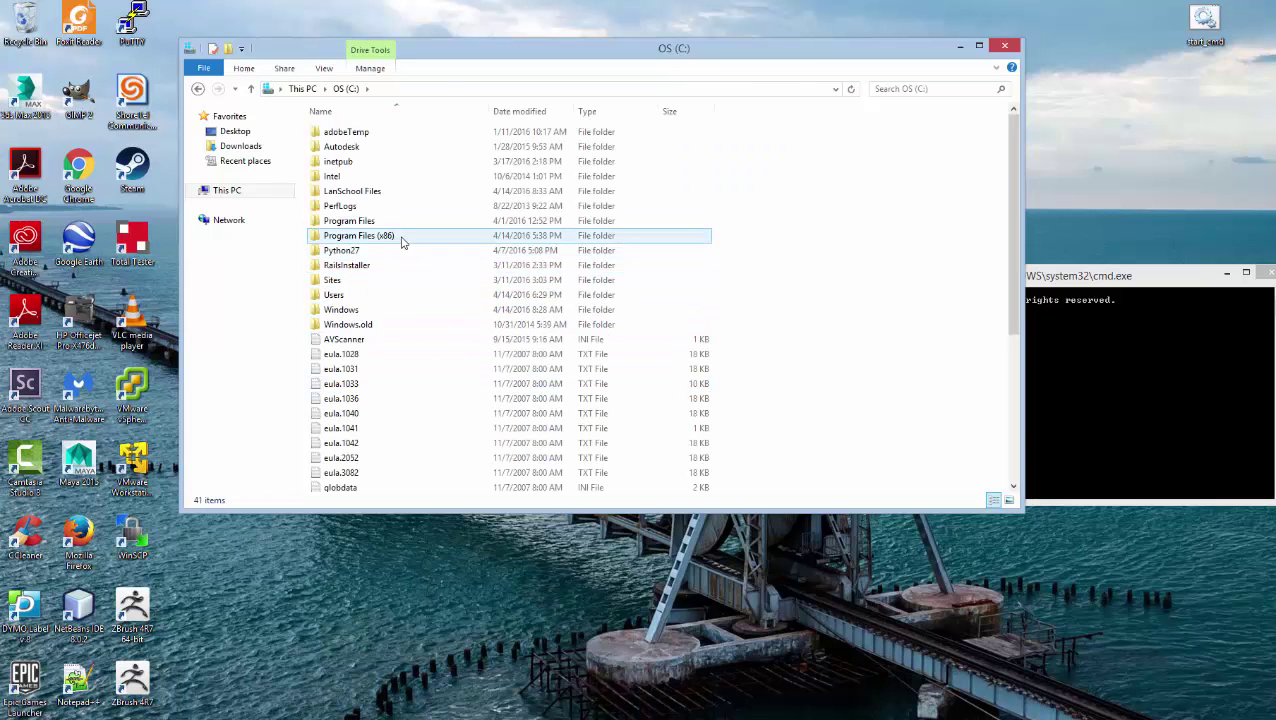
double_click(360, 236)
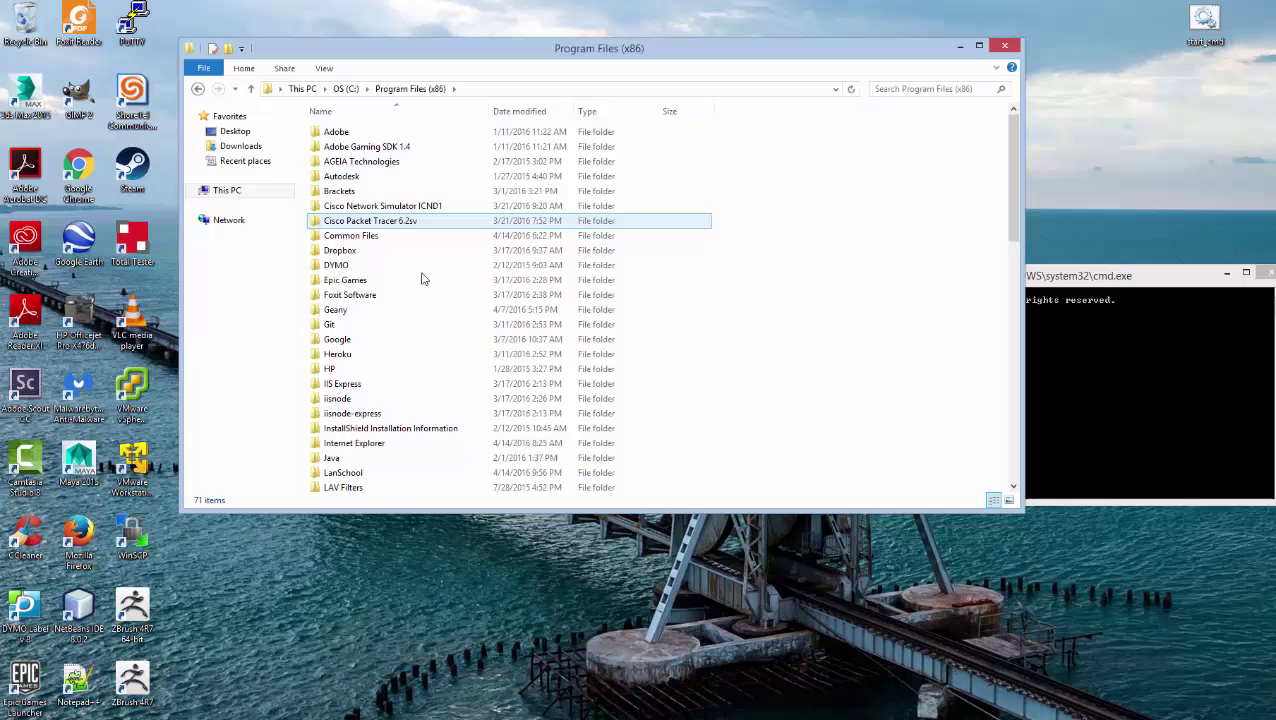
scroll("down", 3)
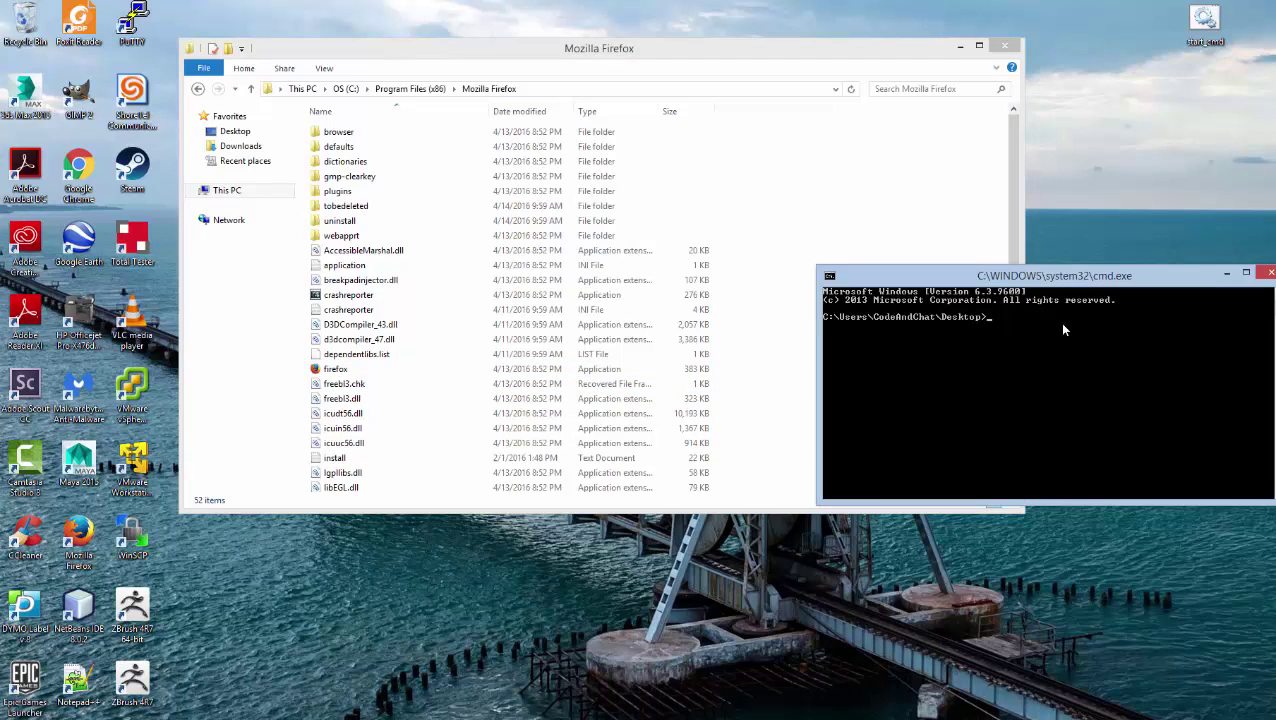
Run notepad firefox_all.bat from the command prompt to create the batch file
type("notep")
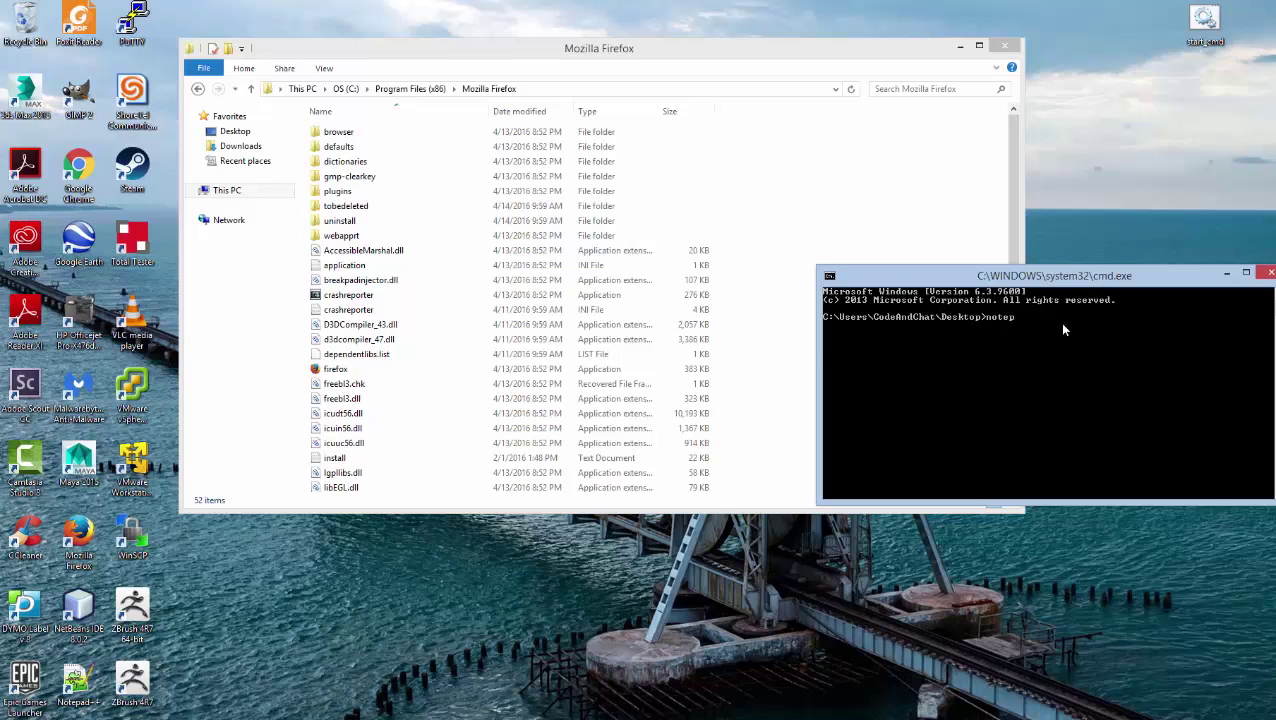
type("ad")
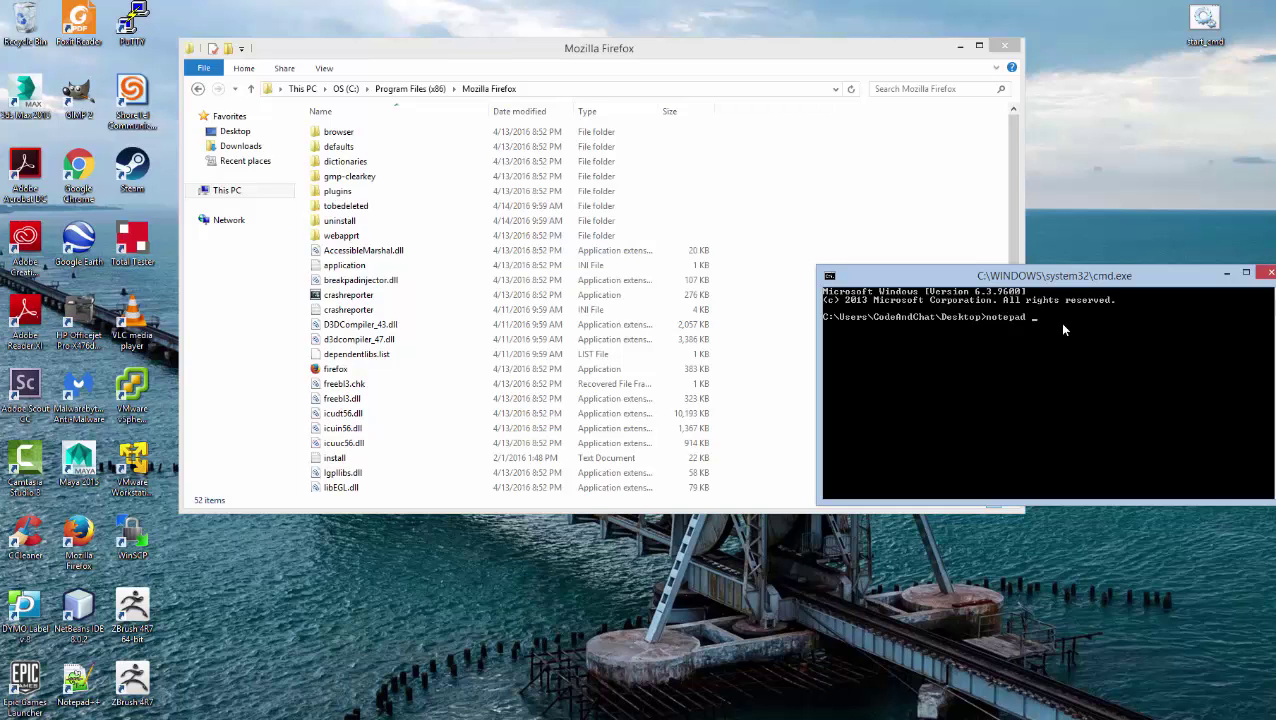
type("f")
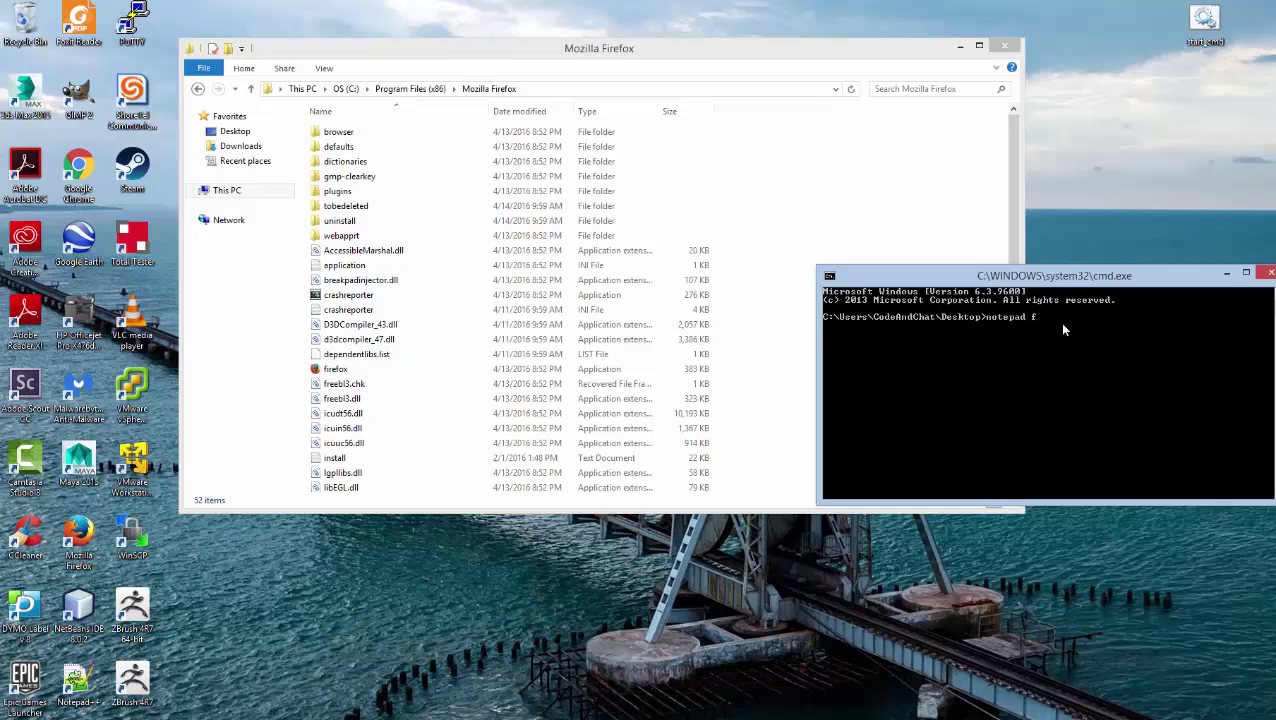
type("irefox")
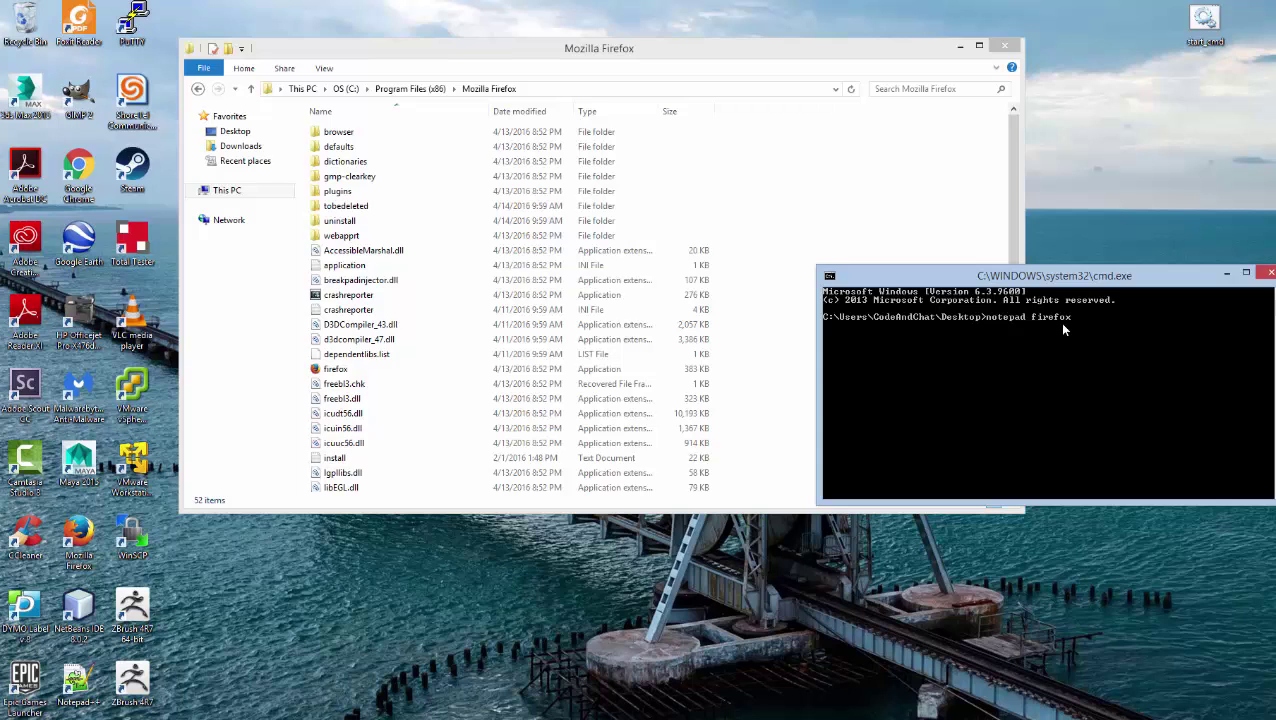
type("_all.")
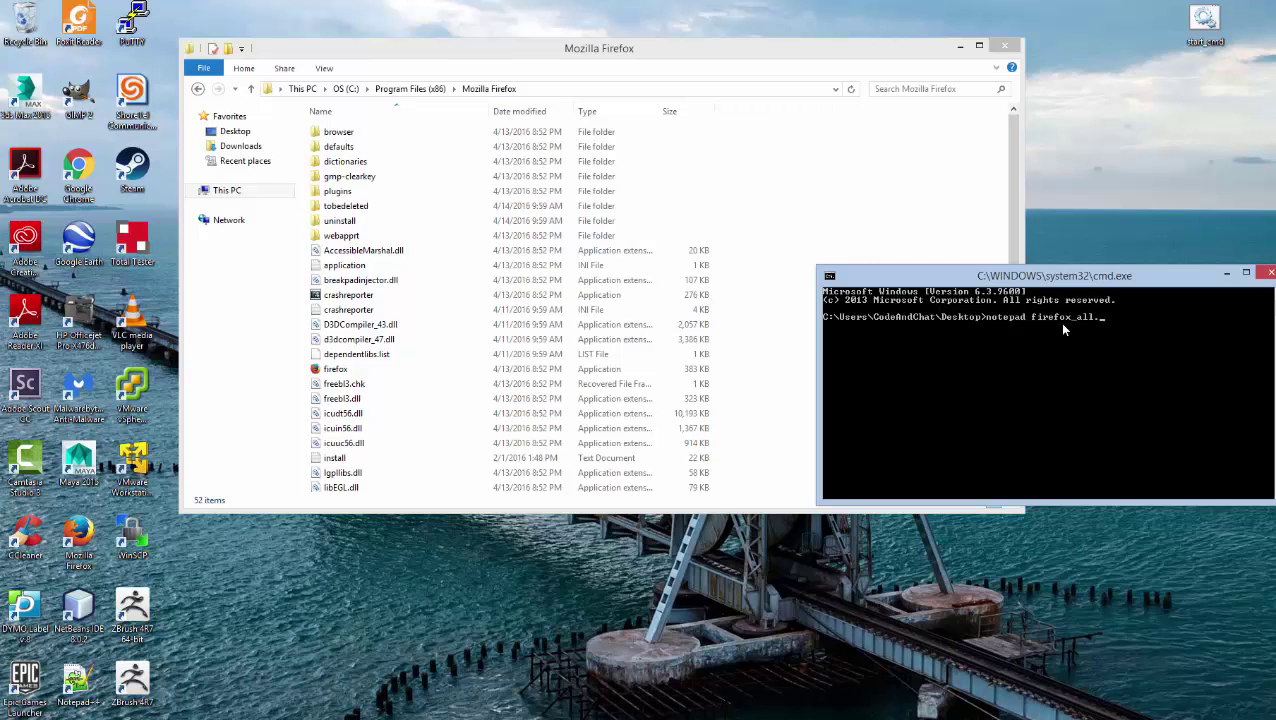
type("bat")
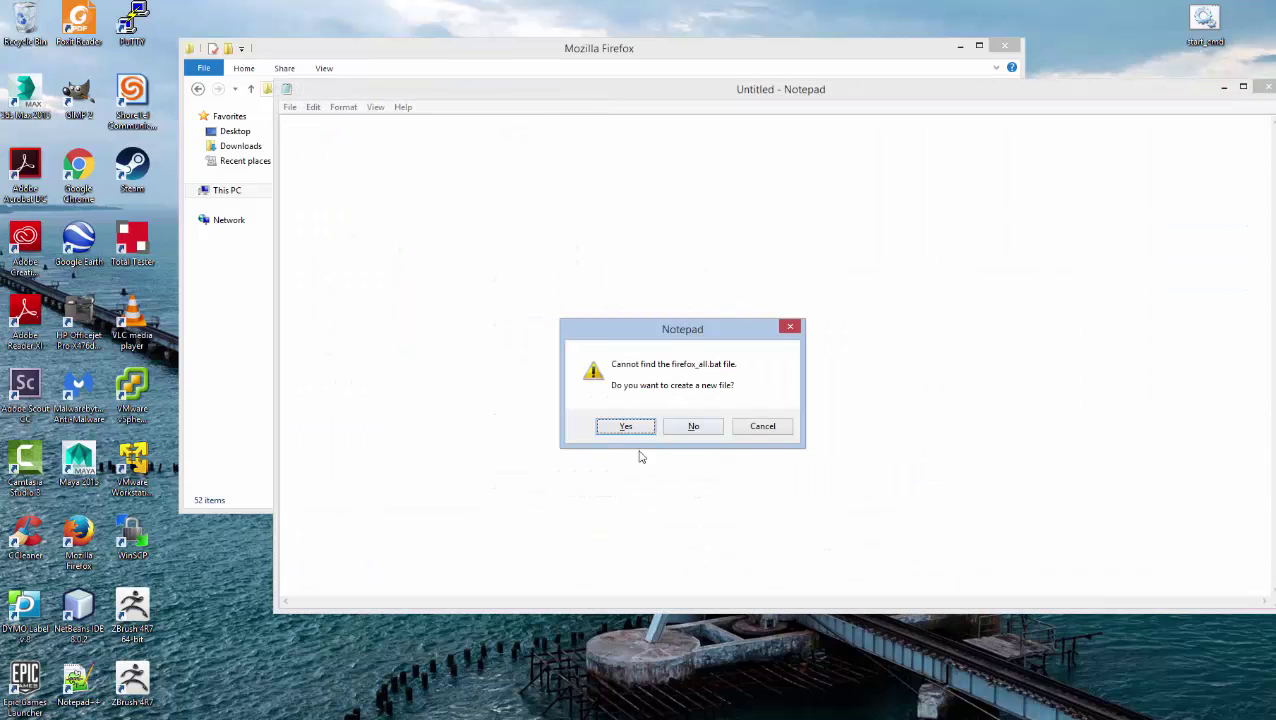
Create the file and add a cd to C:\Program Files (x86)\Mozilla Firefox copied from Explorer
left_click(624, 426)
type("@echo off")
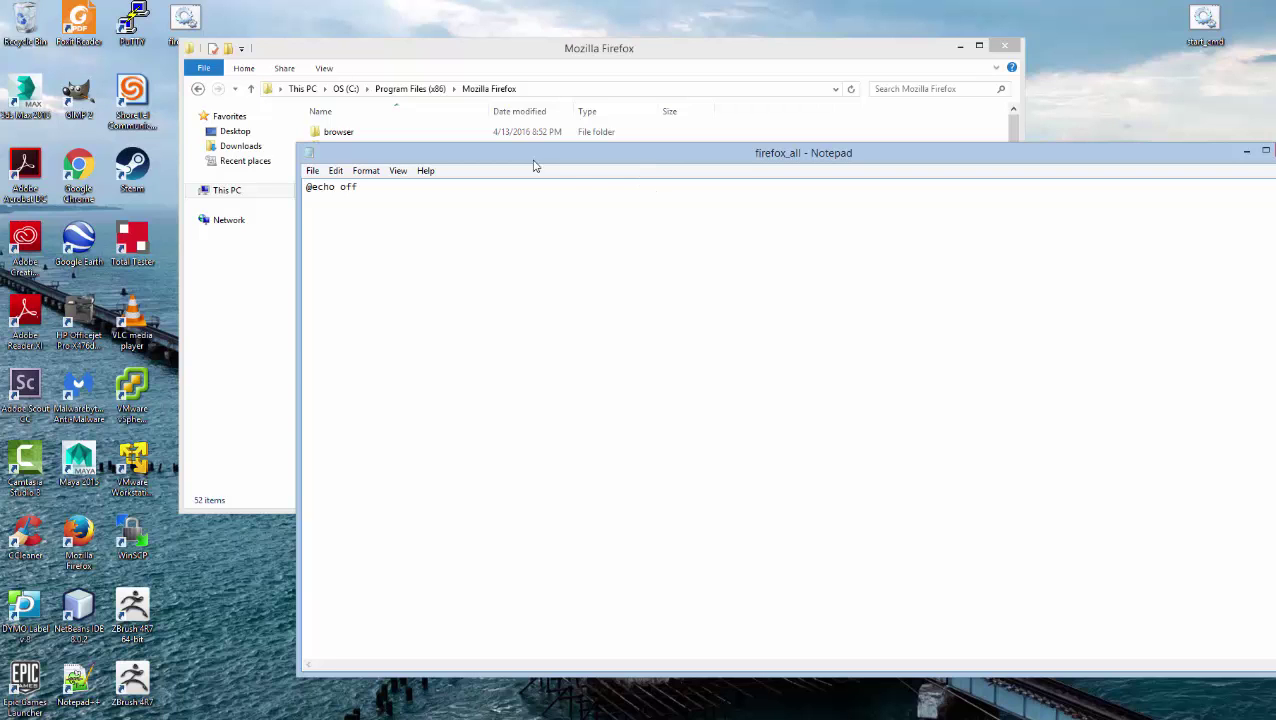
mouse_move(624, 162)
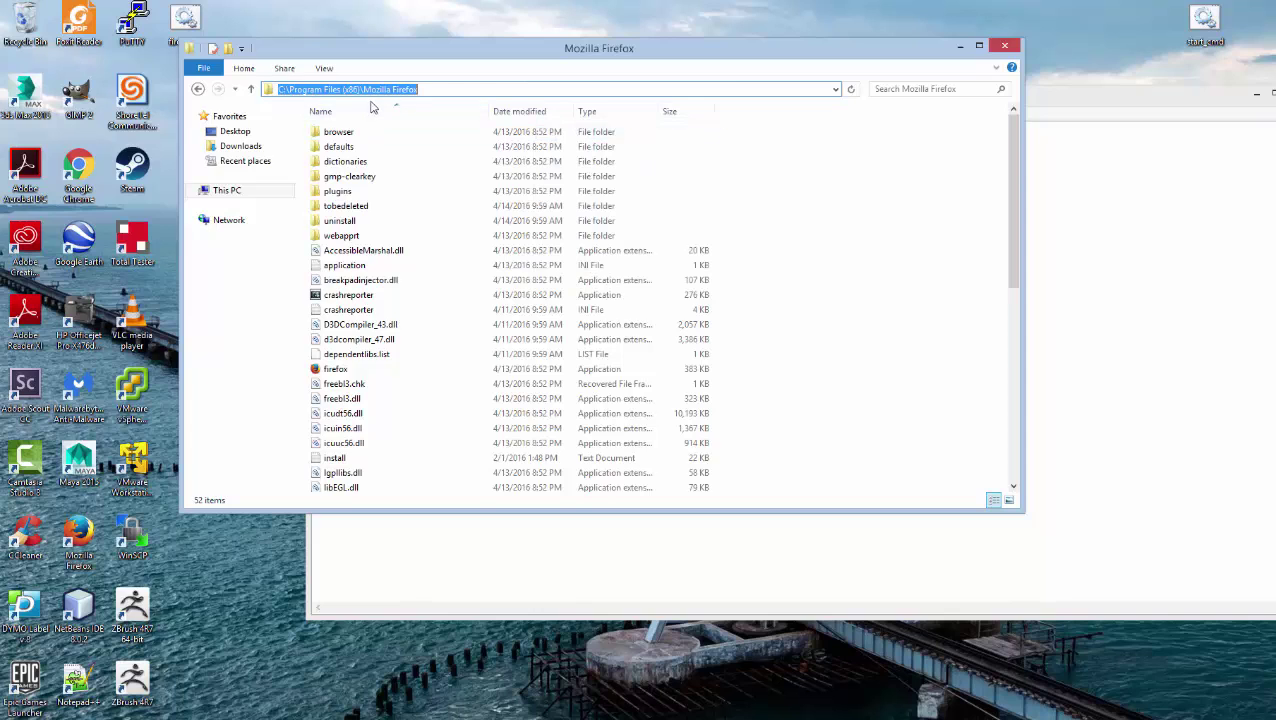
left_click(336, 368)
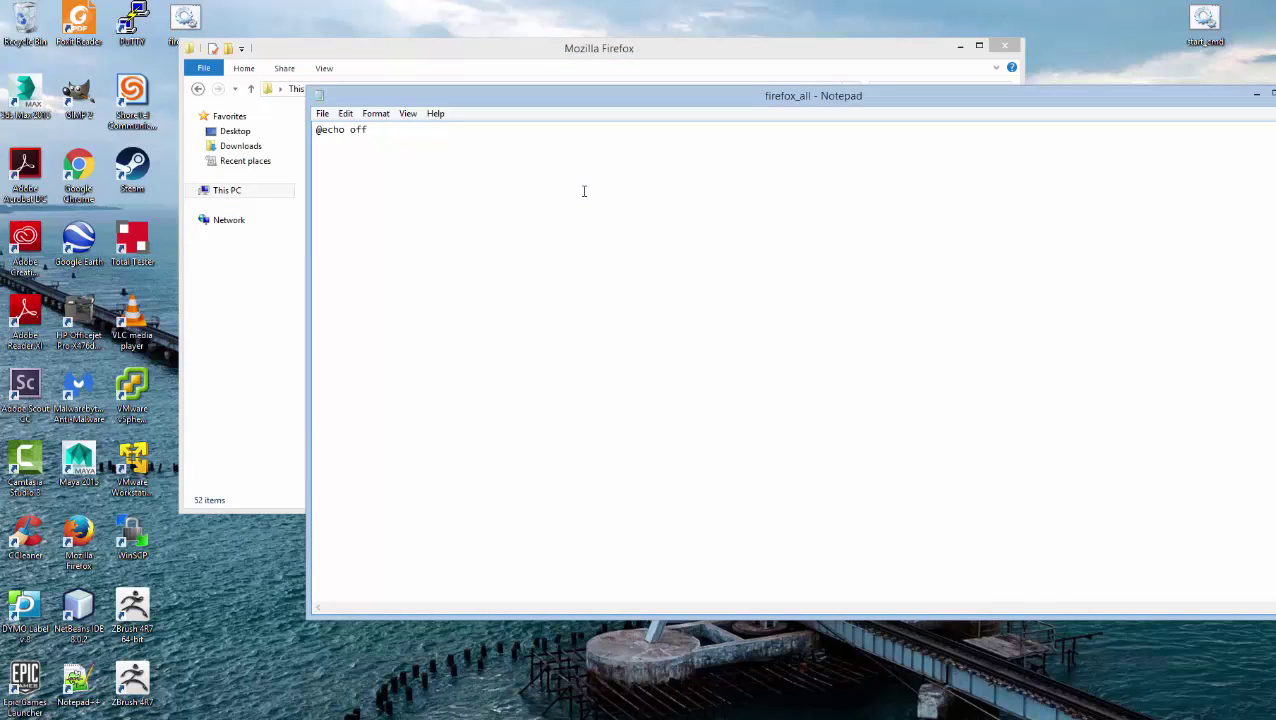
type("cd")
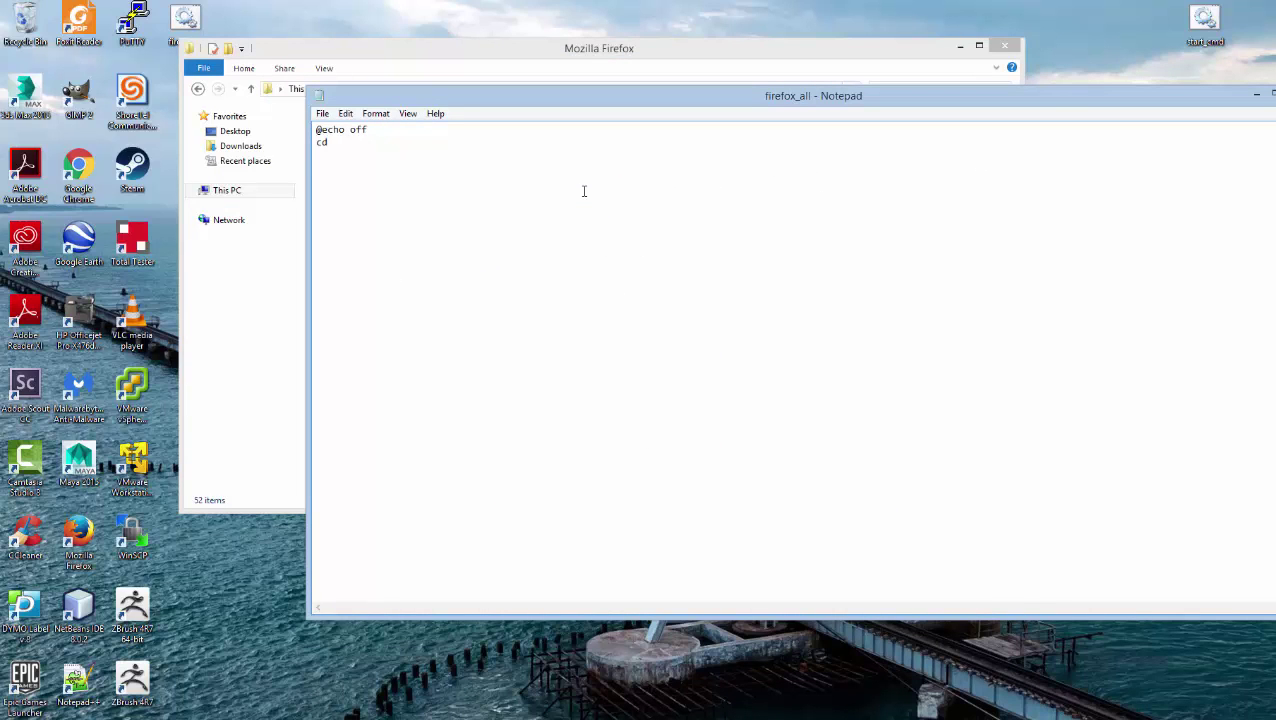
type("C:\\Program Files (x86)\\Mozilla Firefox")
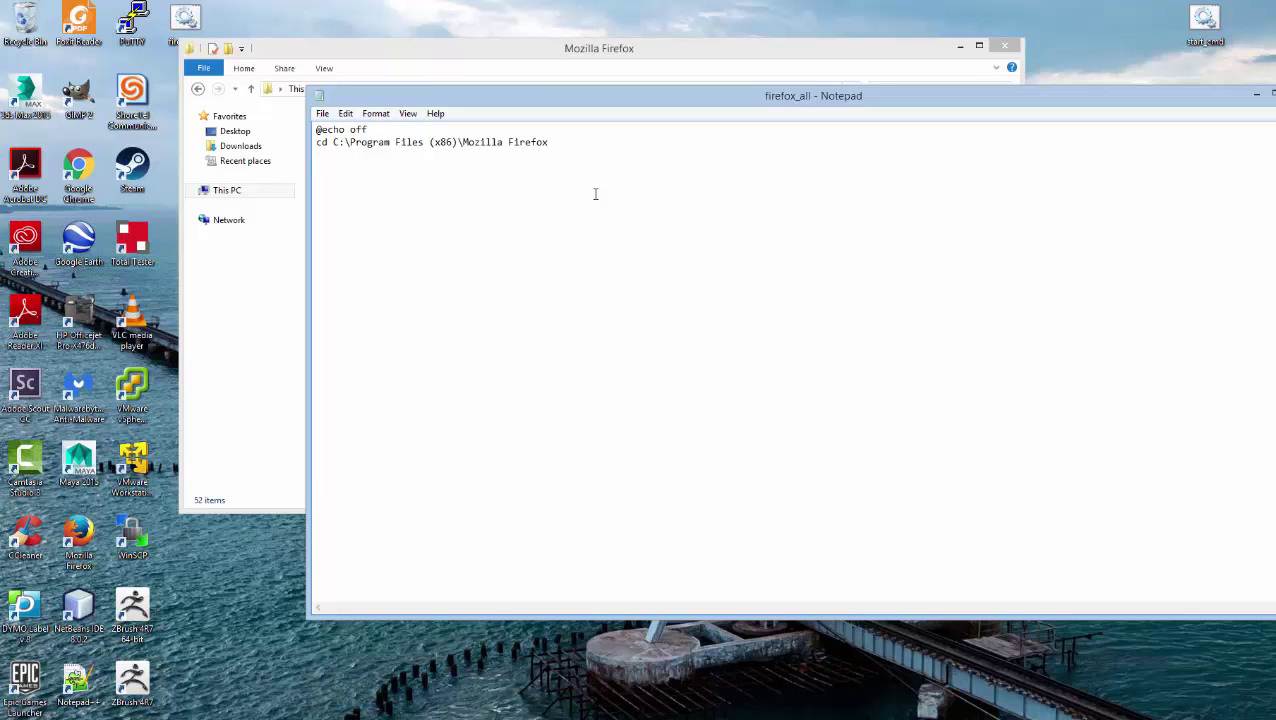
Add the line start firefox.exe to the batch file
type("start fire")
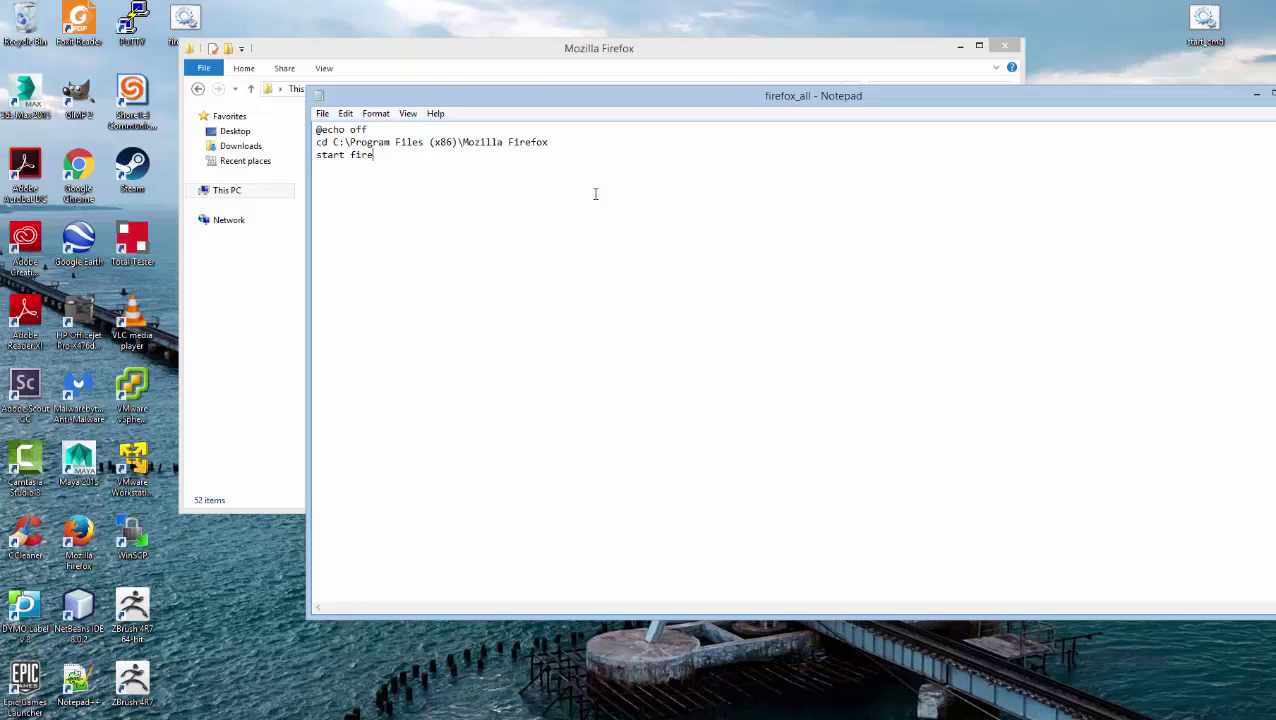
type("fox.e")
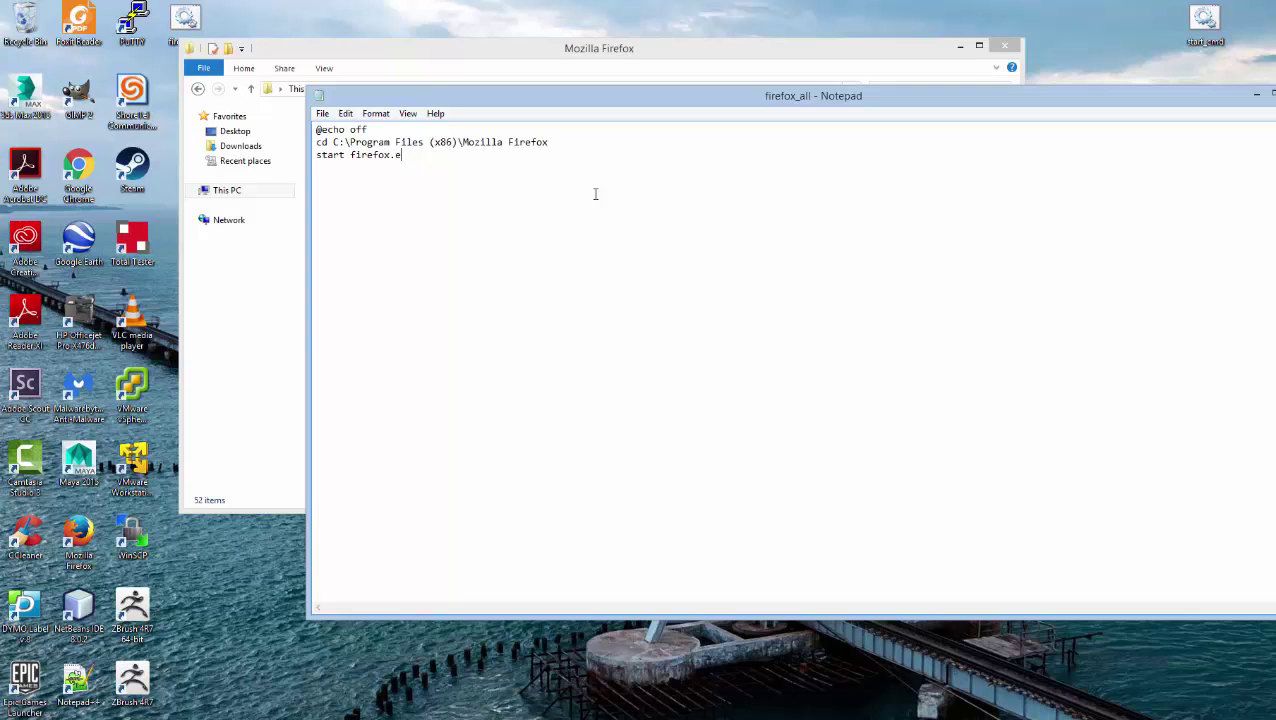
type("xe")
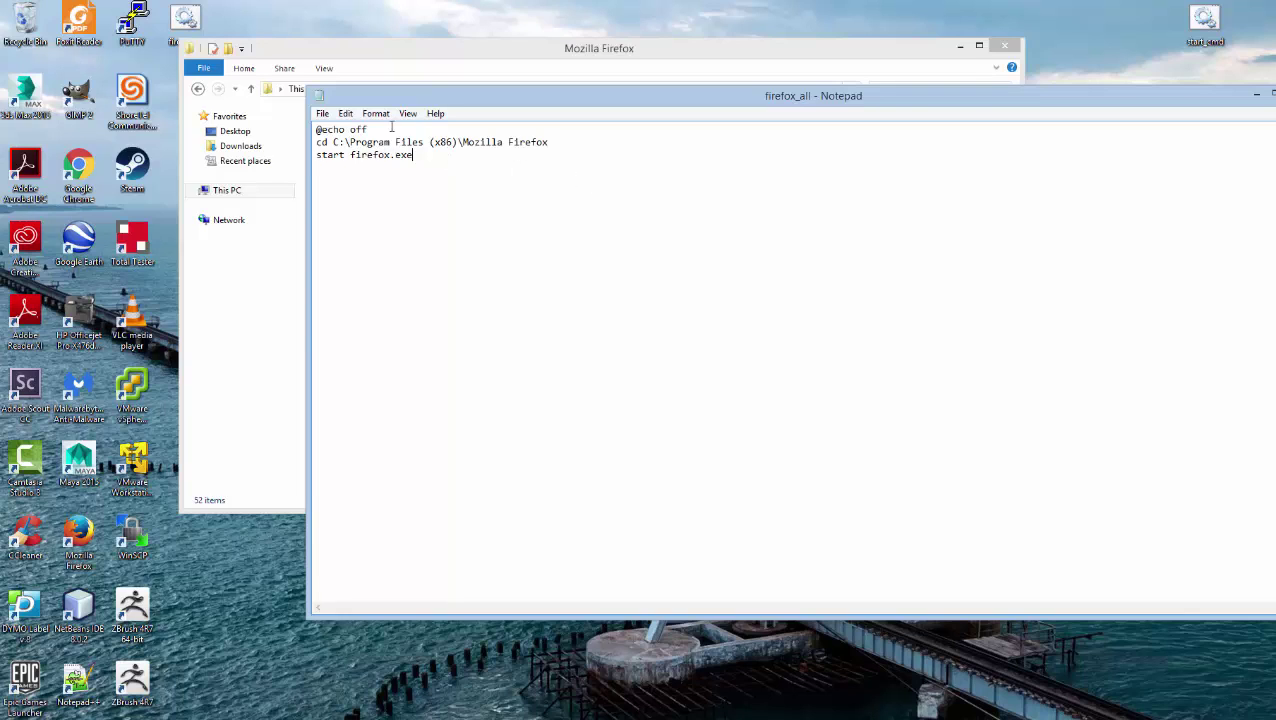
Save firefox_all.bat, run it, and reopen it with notepad firefox_all.bat for editing
left_click(322, 112)
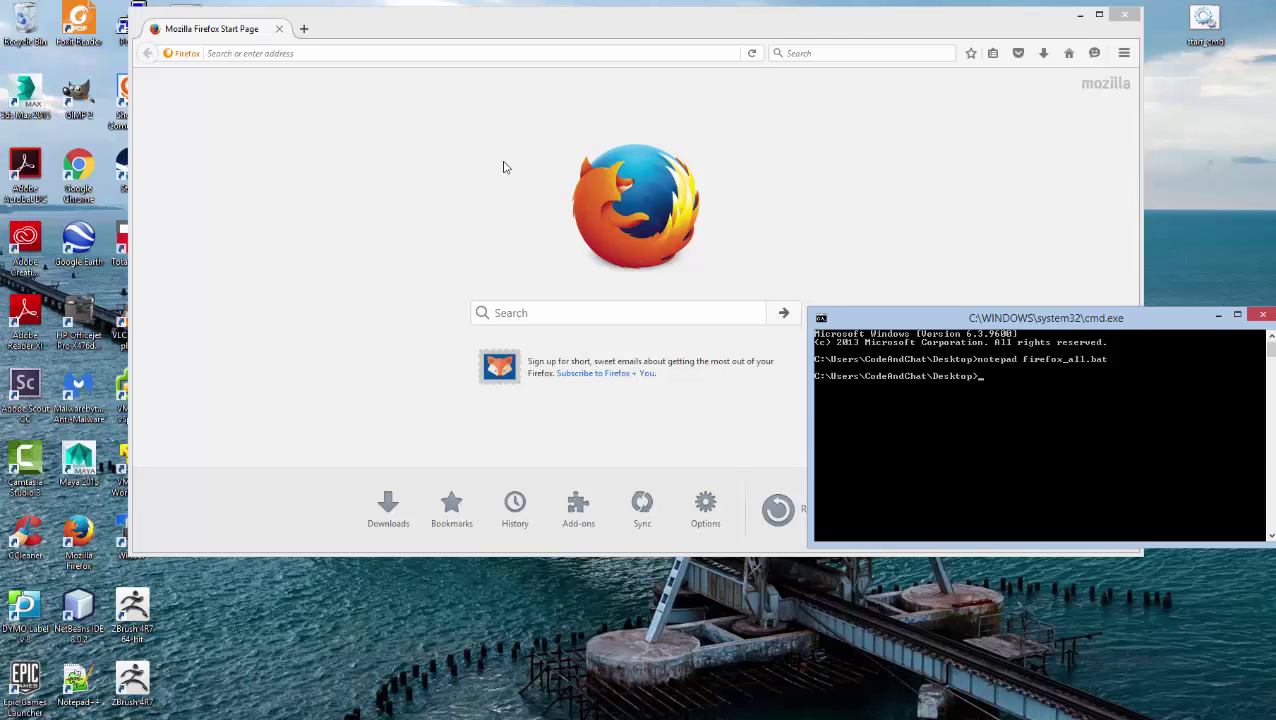
type("notepad fi")
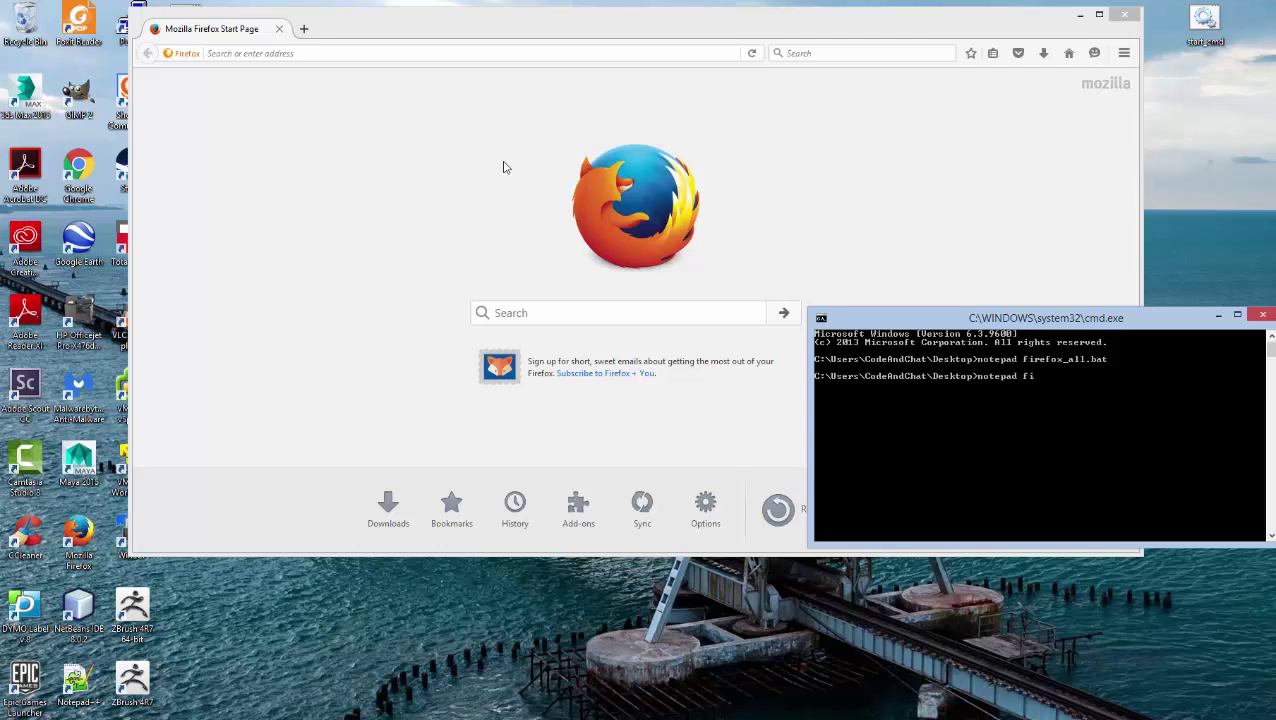
type("refox_all.bat")
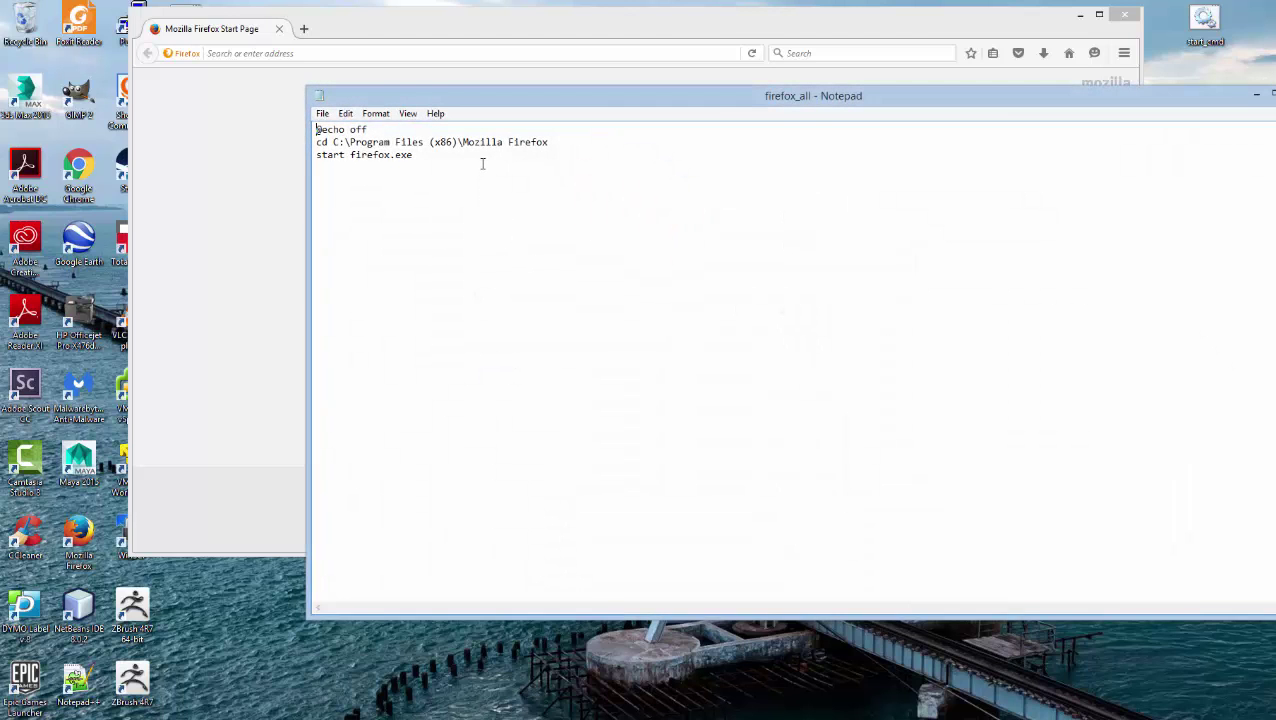
type("ww")
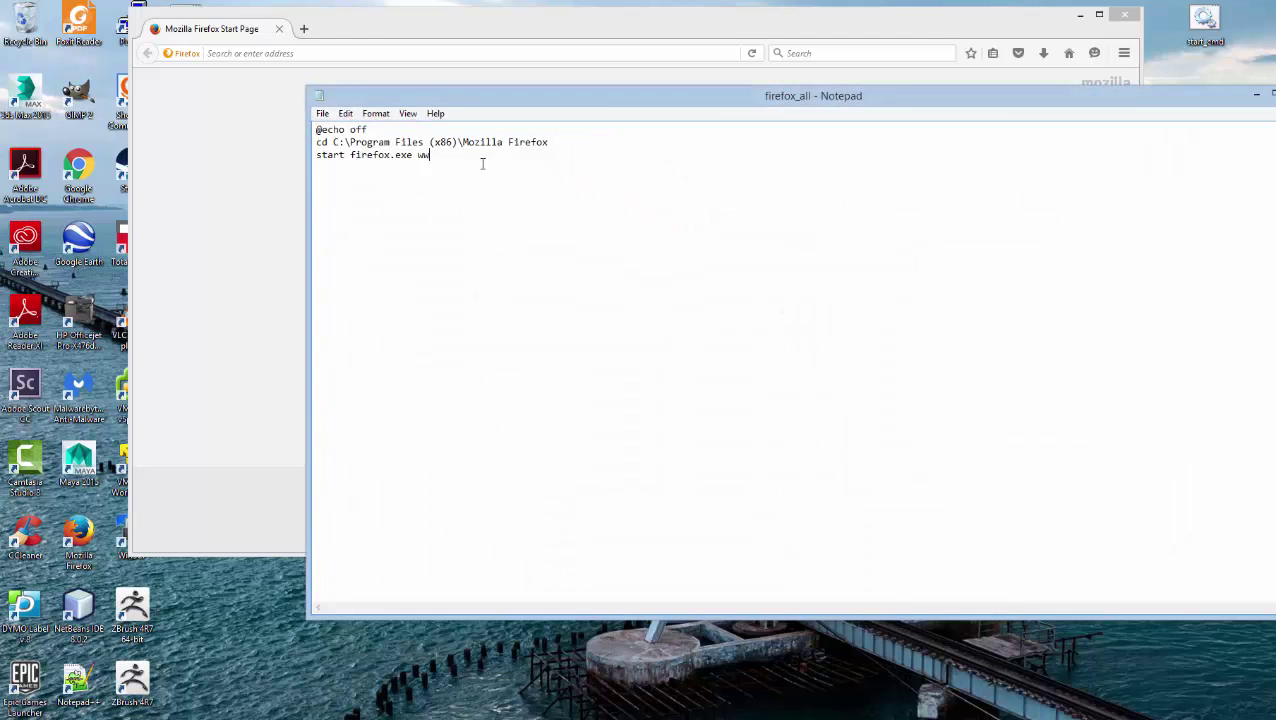
type("ww.yout")
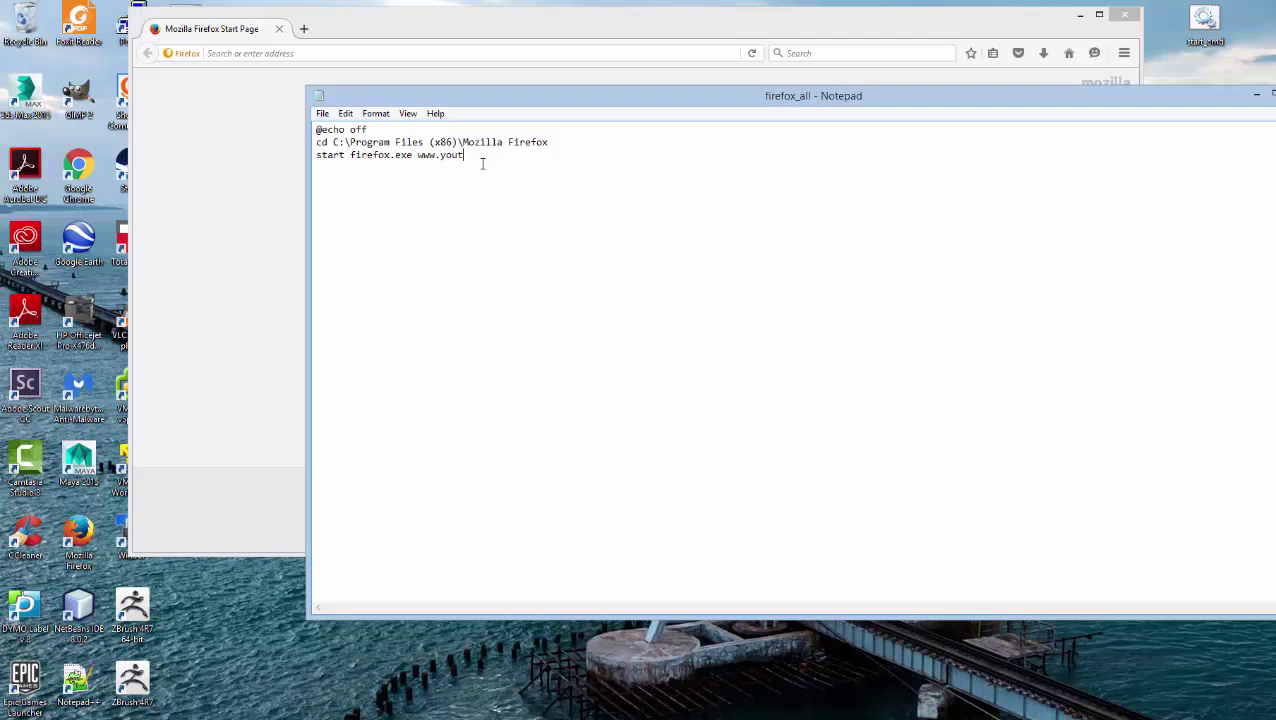
type("ube.com")
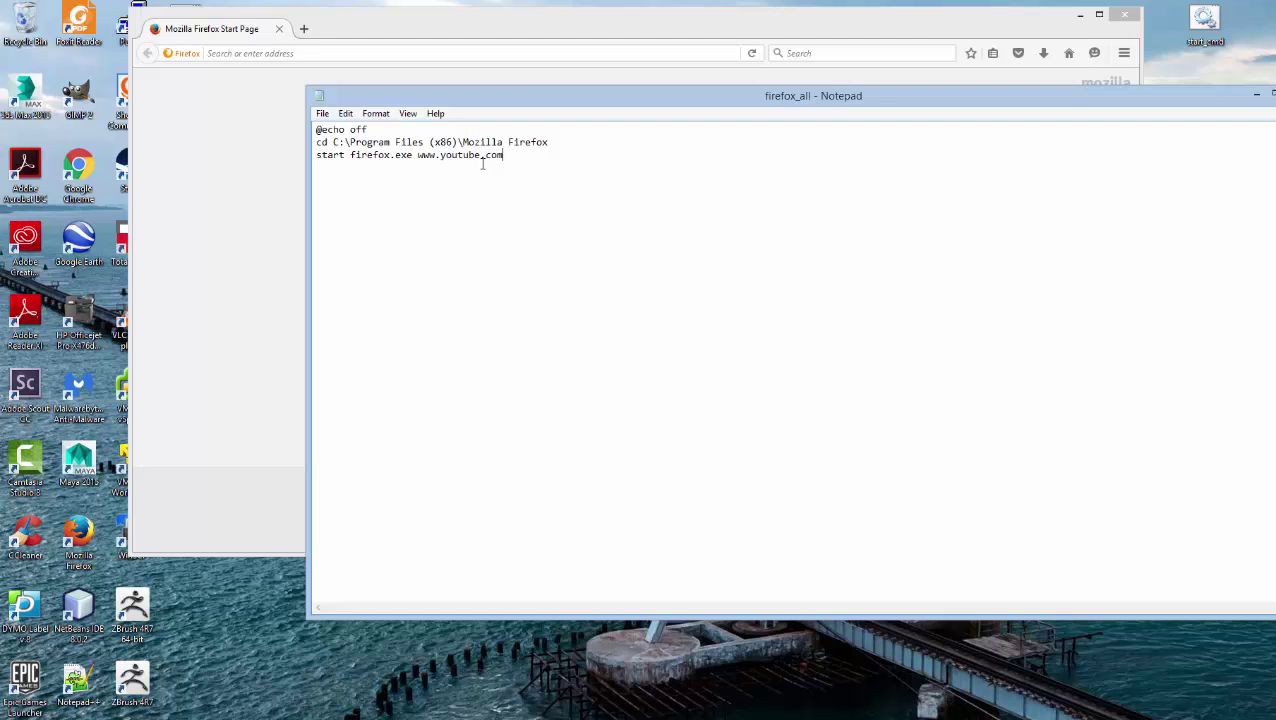
left_click(322, 112)
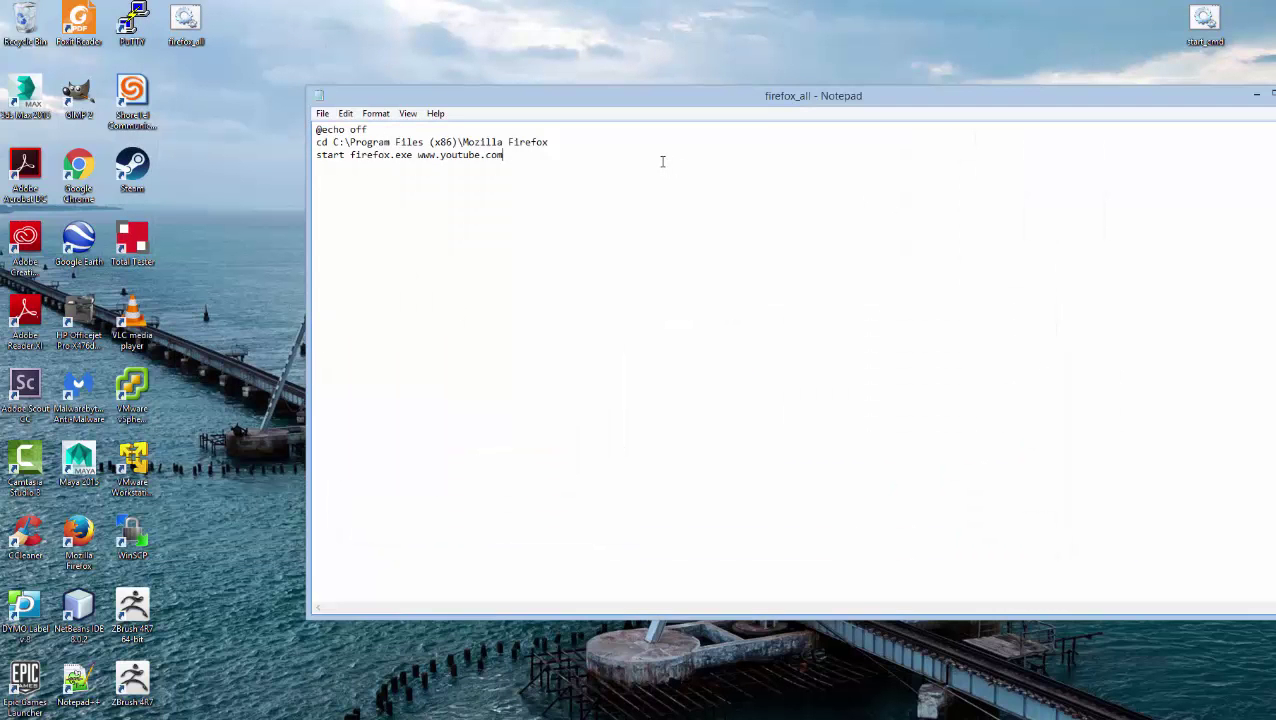
type("wwwo")
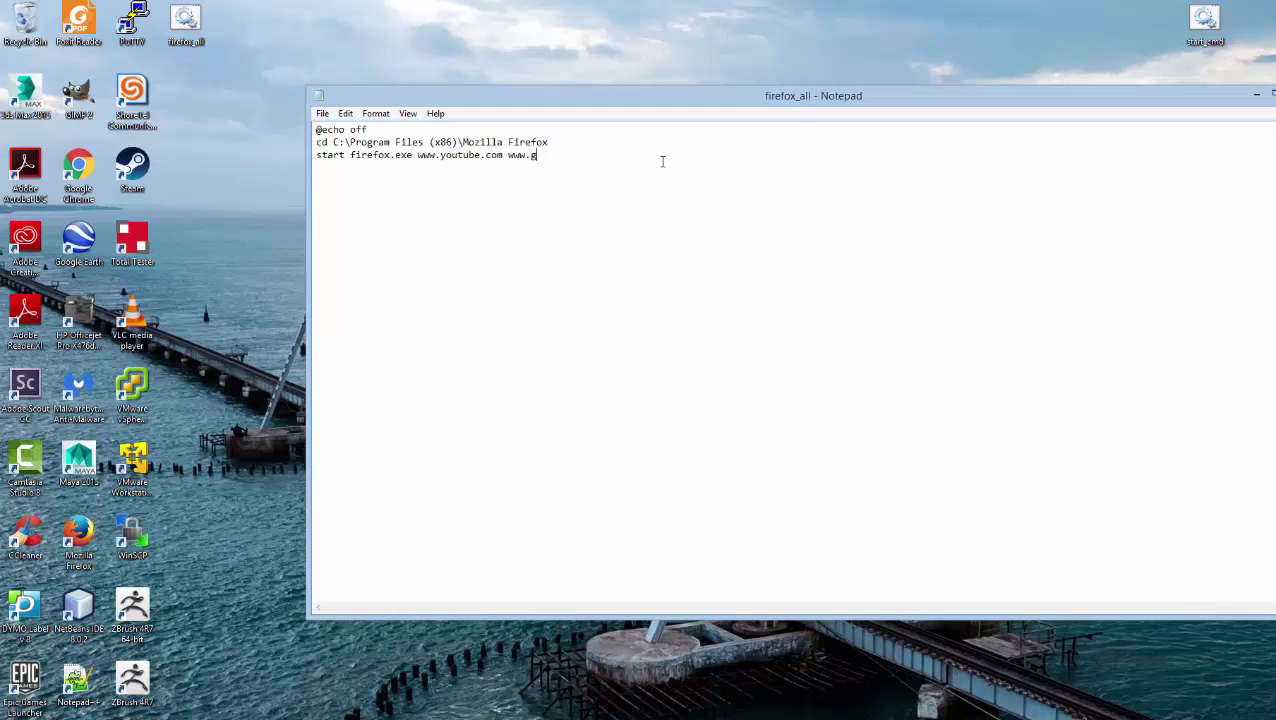
type("oogle.com")
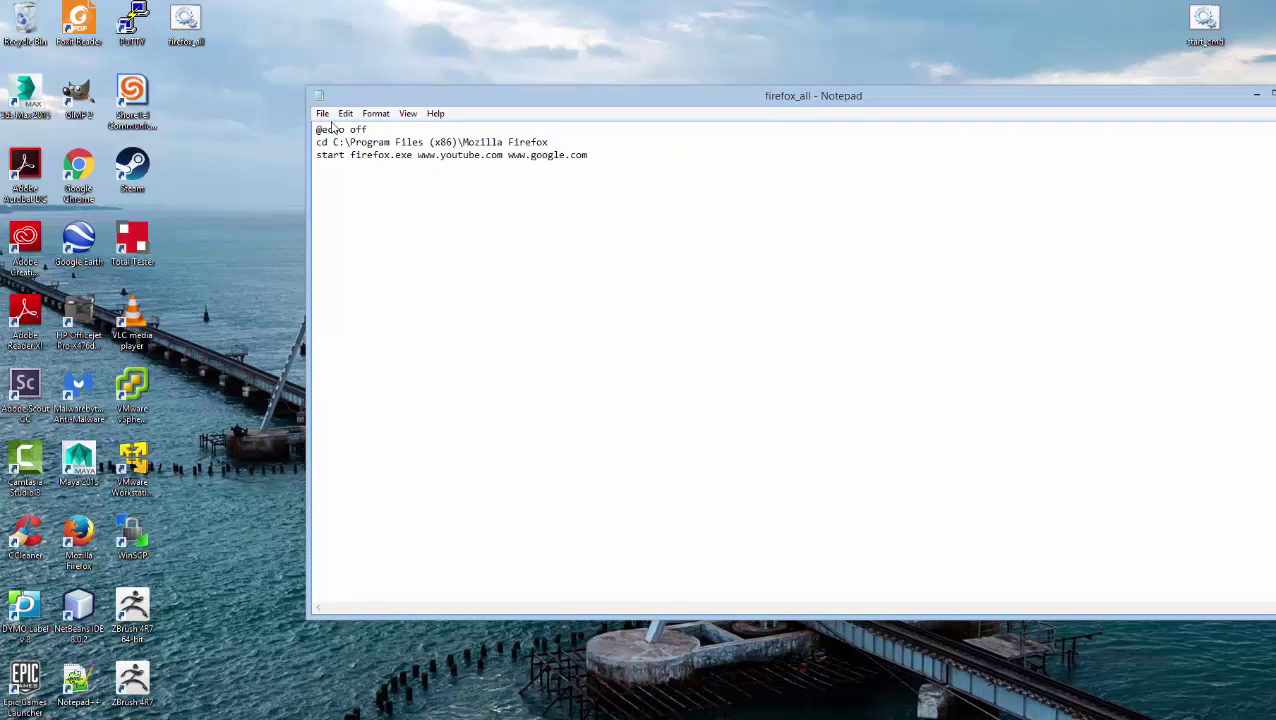
mouse_move(292, 84)
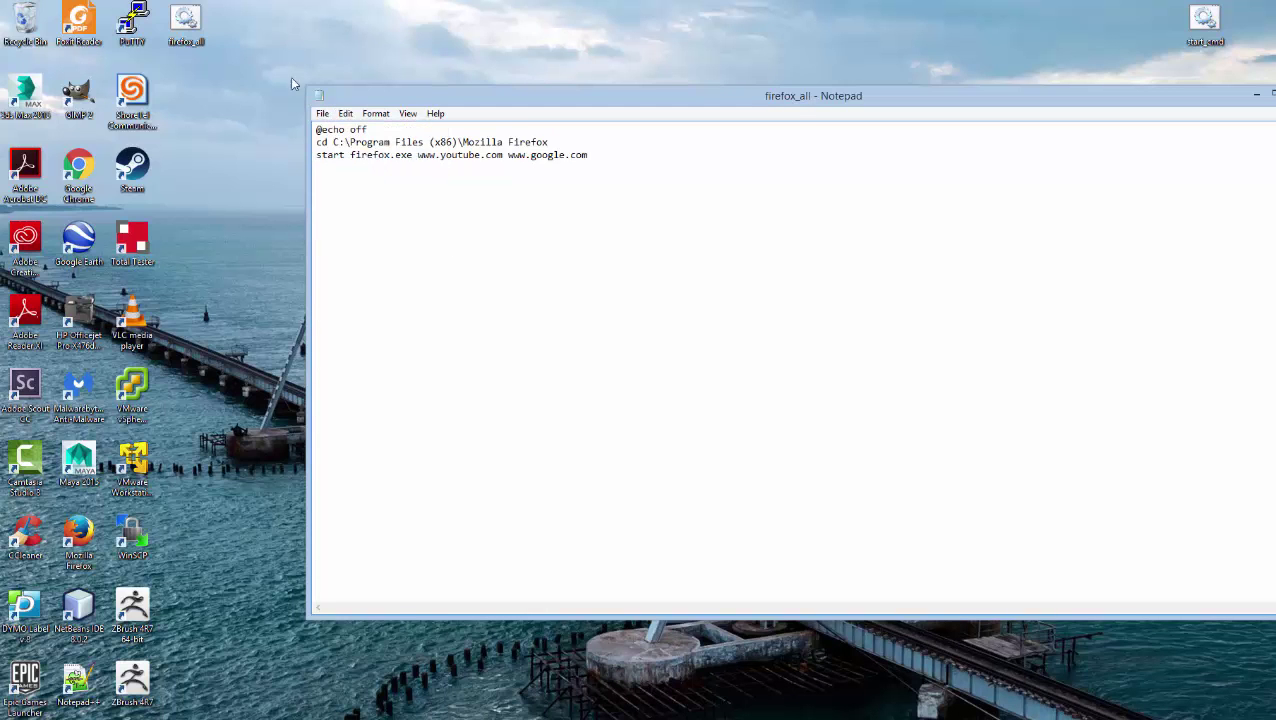